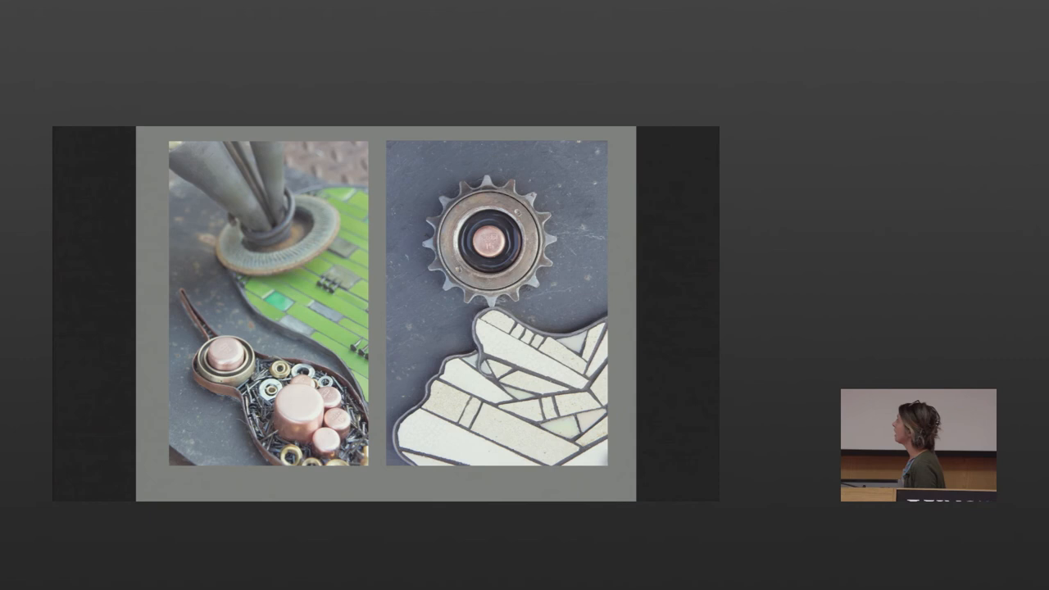
key("Right")
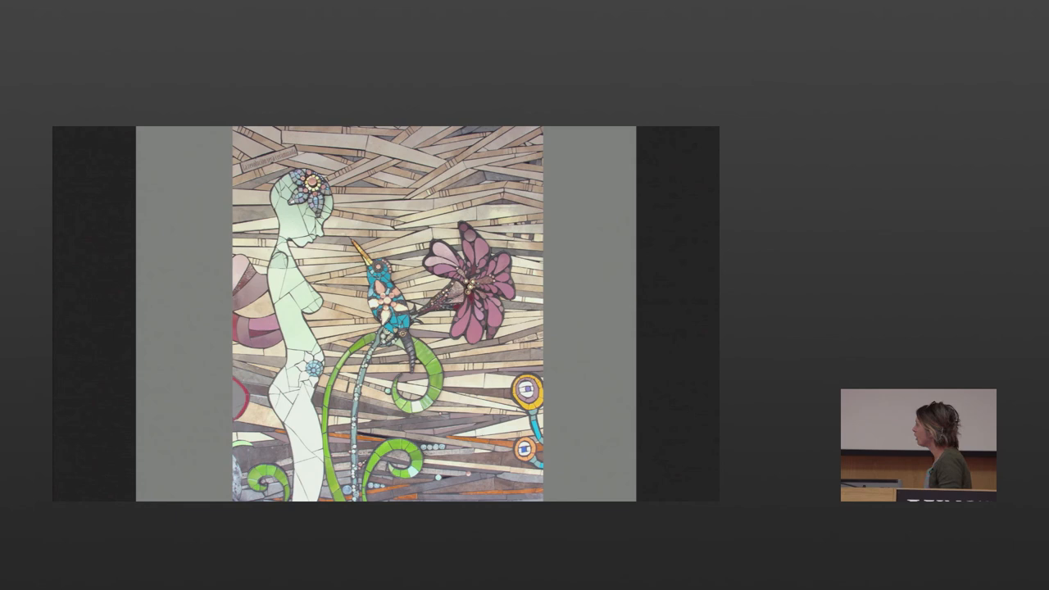
key("Right")
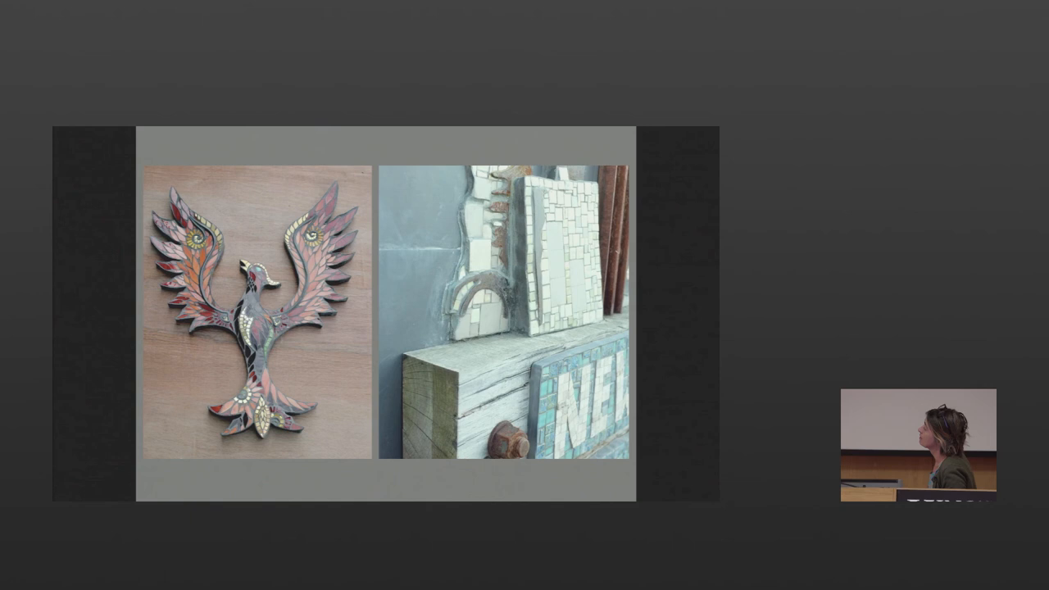